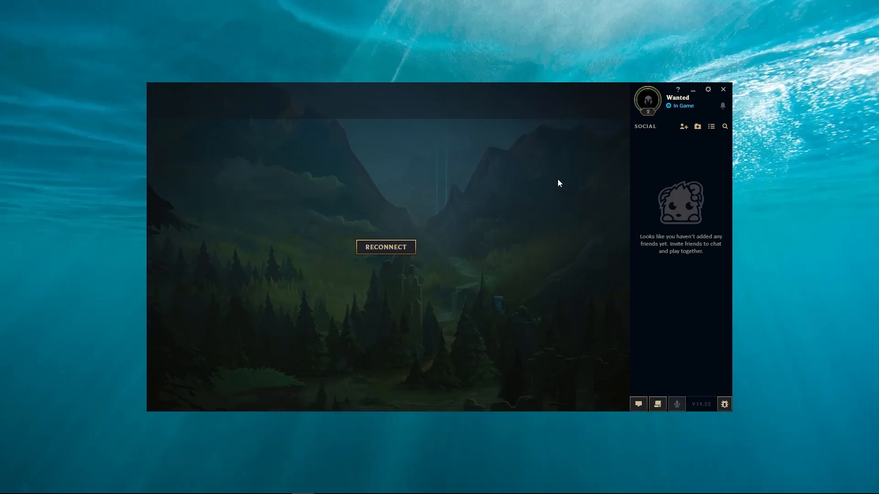
mouse_move(385, 247)
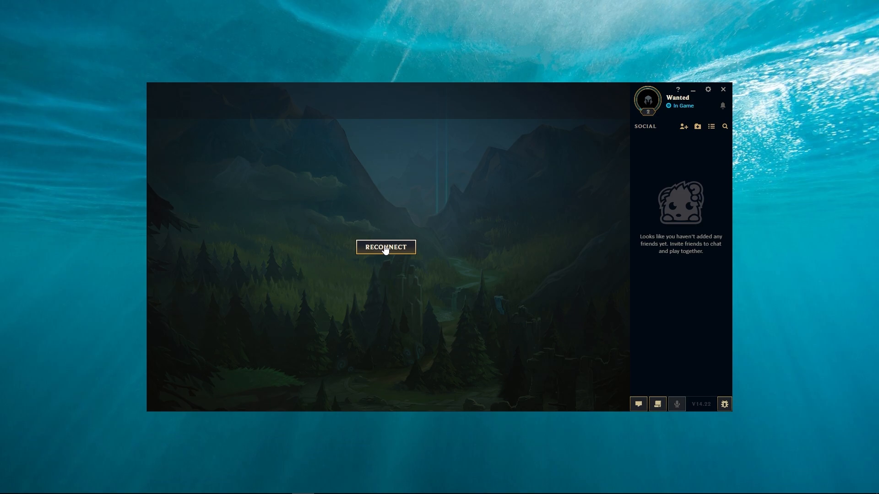
mouse_move(381, 254)
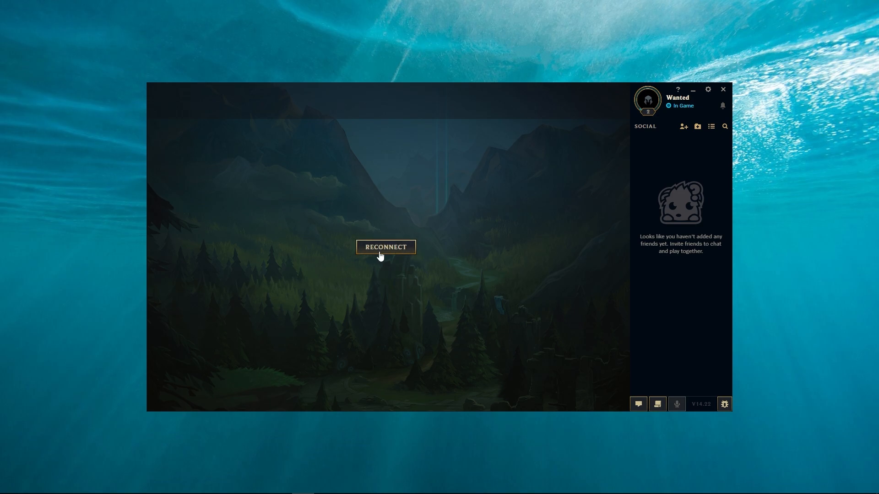
Reconnect the League client so its home page loads online
left_click(385, 247)
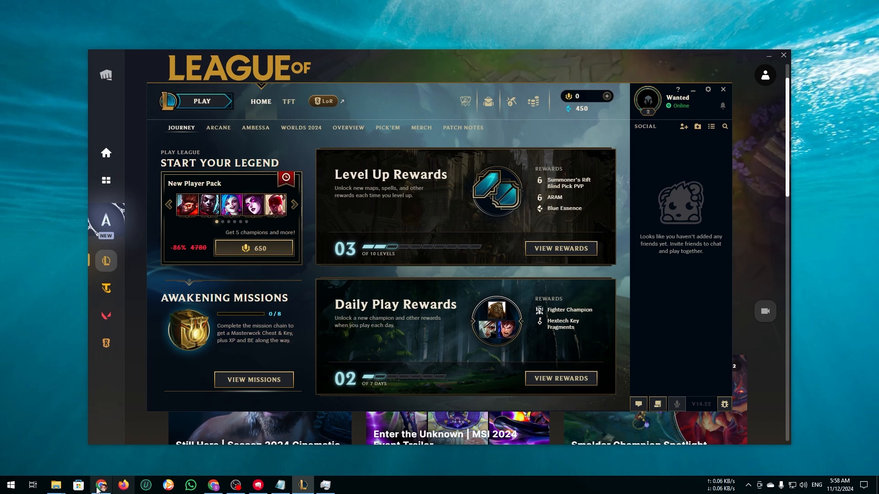
Enable 'Run this program as an administrator' for LeagueClient.exe, then return to Riot Games folder
left_click(54, 484)
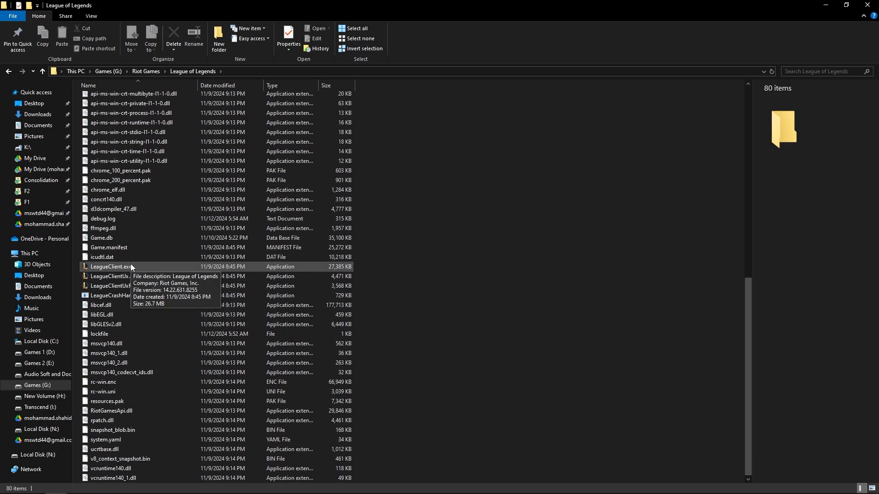
right_click(110, 267)
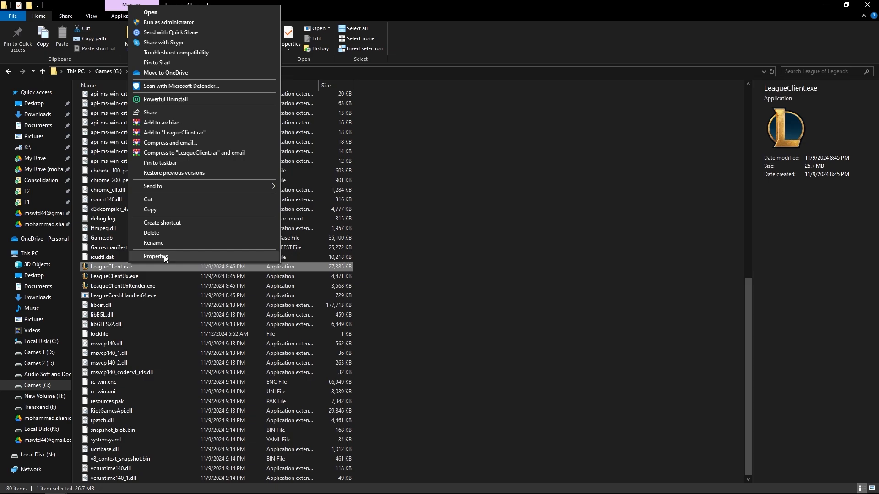
left_click(155, 257)
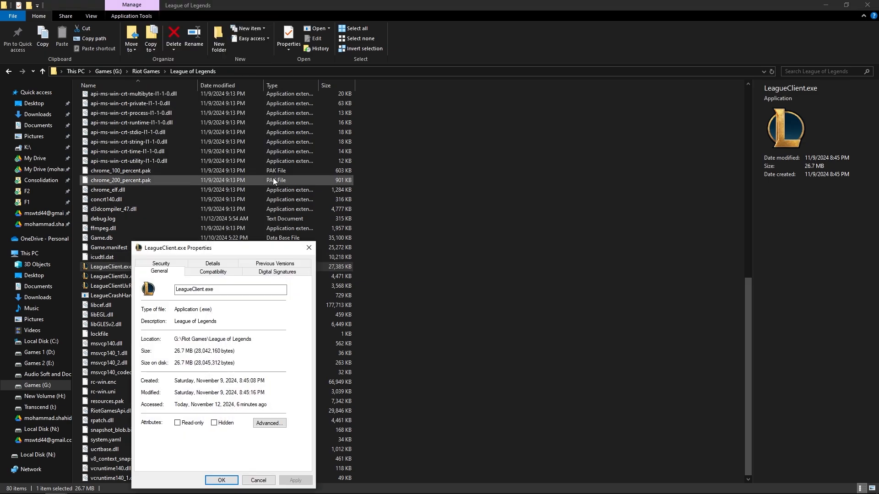
left_click(213, 271)
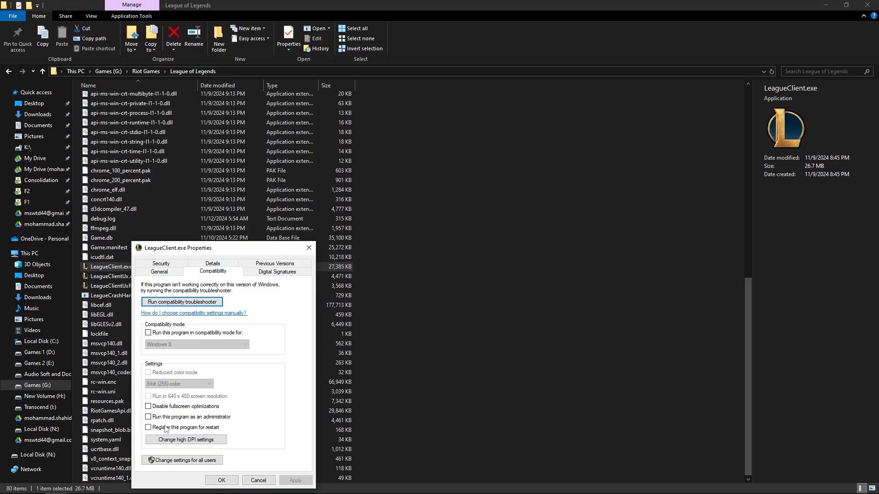
mouse_move(211, 423)
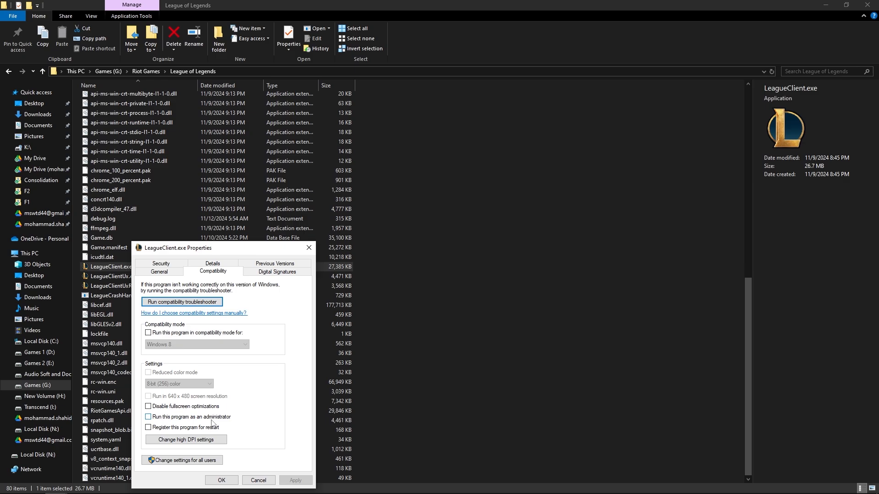
left_click(148, 417)
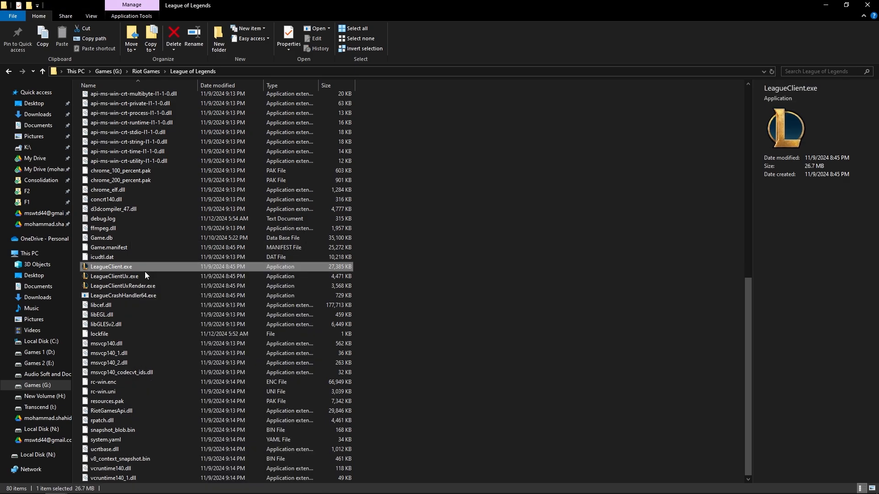
left_click(114, 275)
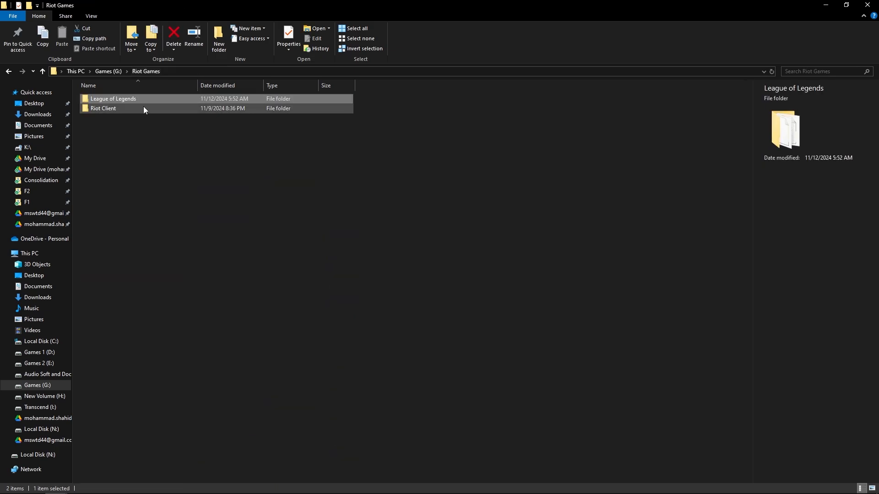
Enable and apply 'Run this program as an administrator' for RiotClientServices.exe in Riot Client
double_click(103, 108)
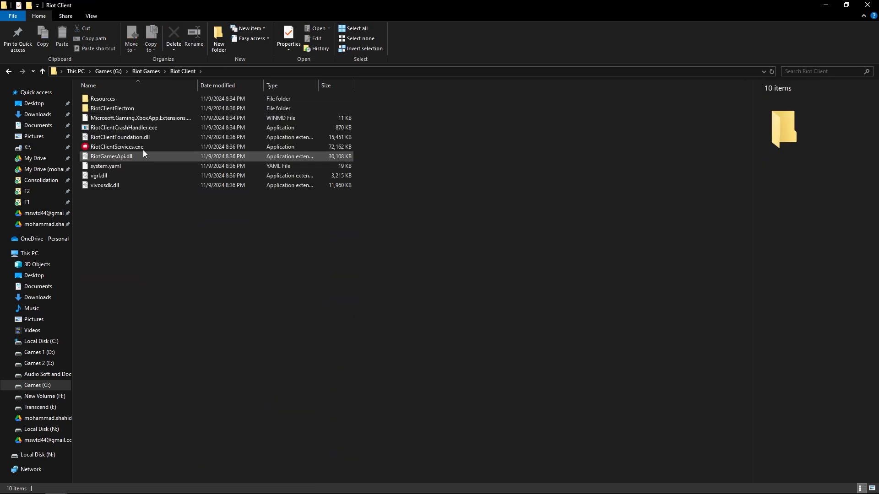
left_click(117, 147)
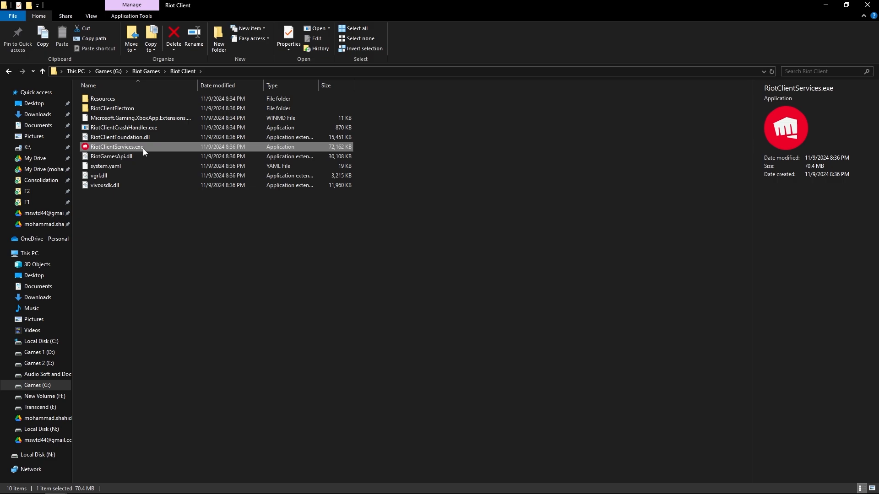
mouse_move(202, 407)
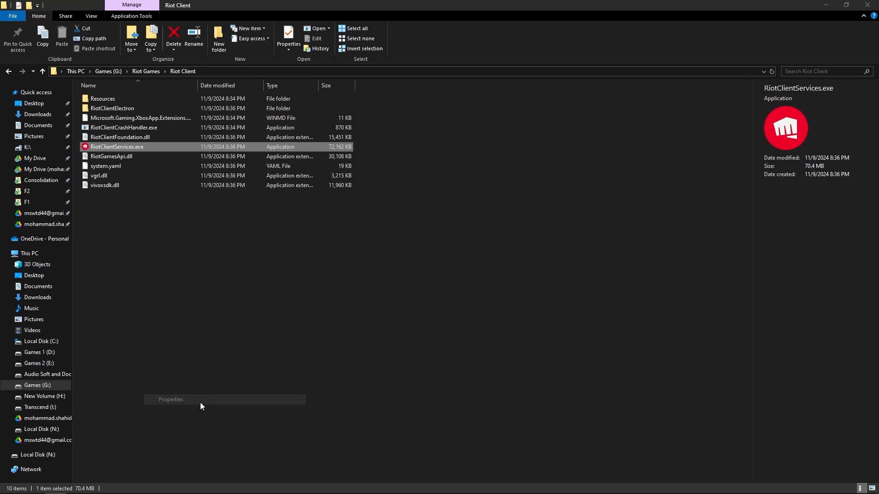
left_click(170, 399)
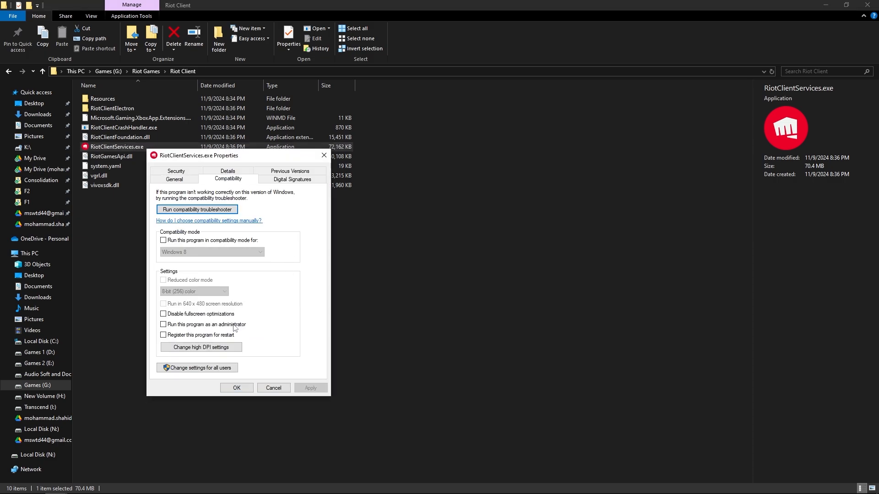
left_click(163, 325)
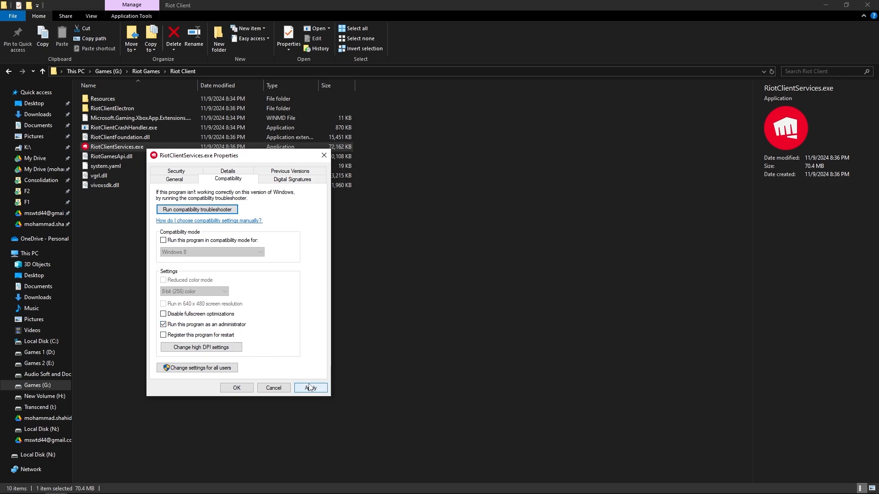
left_click(236, 388)
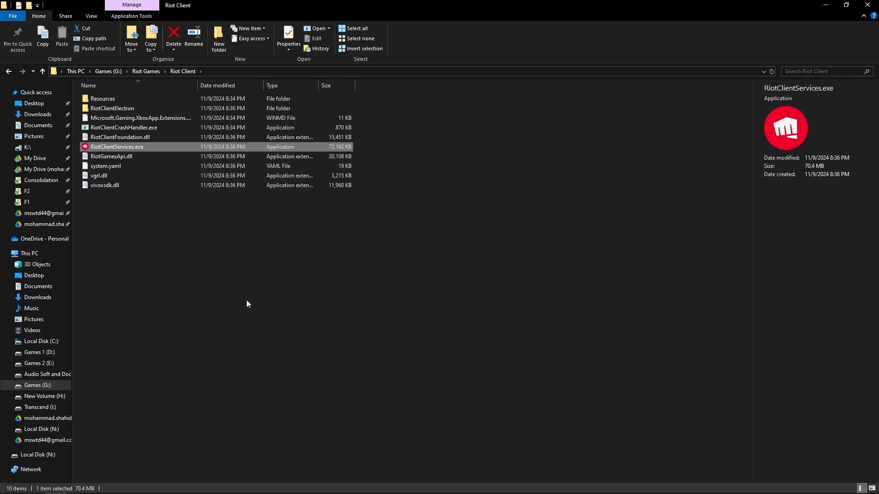
mouse_move(296, 272)
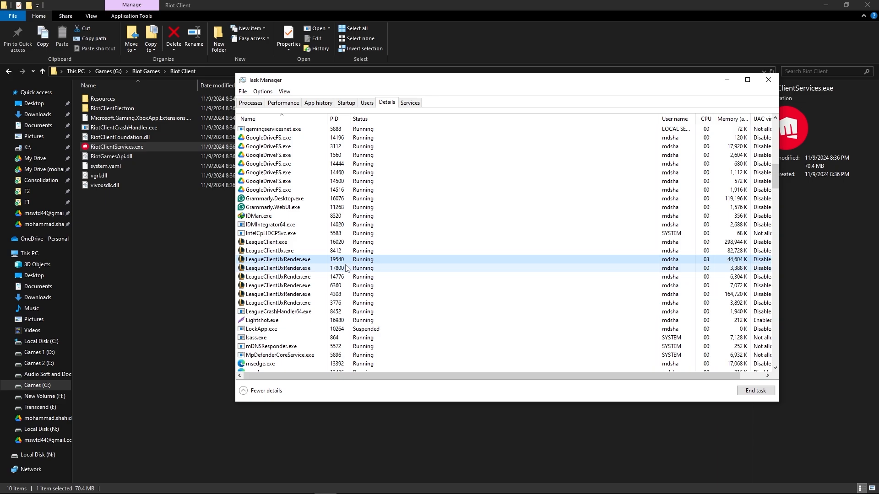
End a LeagueClientUxRender.exe process from Task Manager
left_click(277, 260)
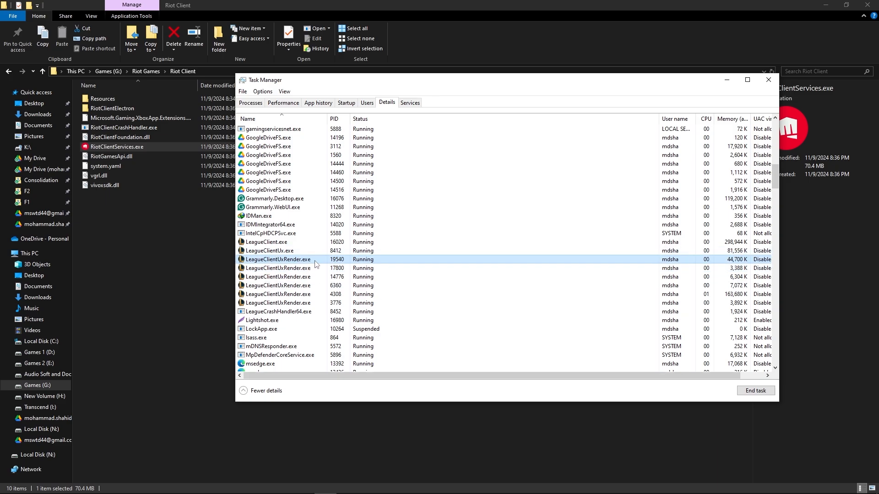
right_click(277, 259)
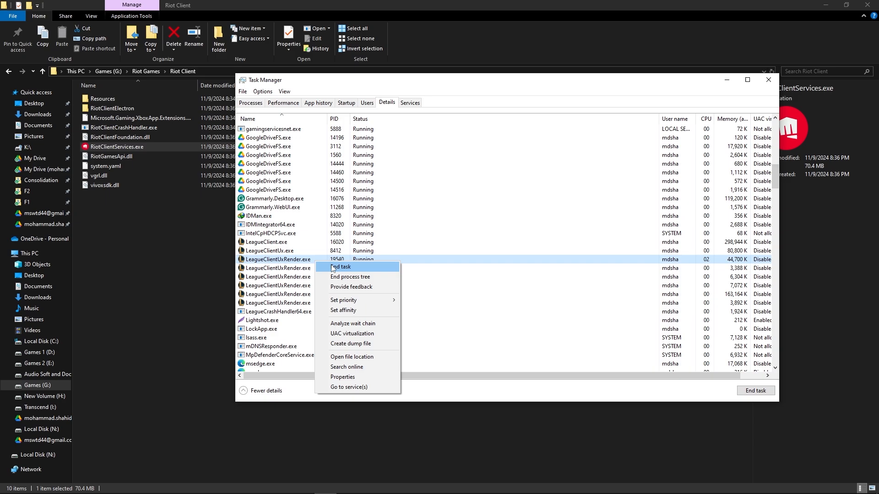
left_click(339, 267)
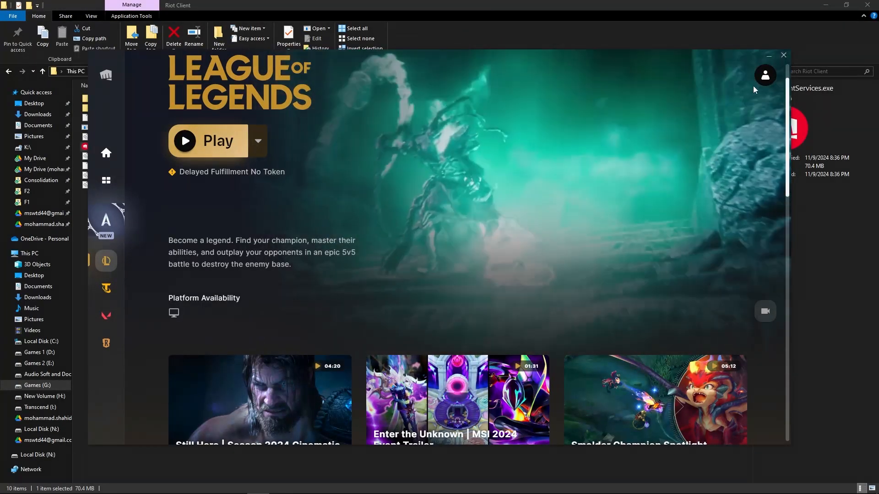
Run Repair for League of Legends in Riot Client settings, dismiss success, close settings
left_click(764, 75)
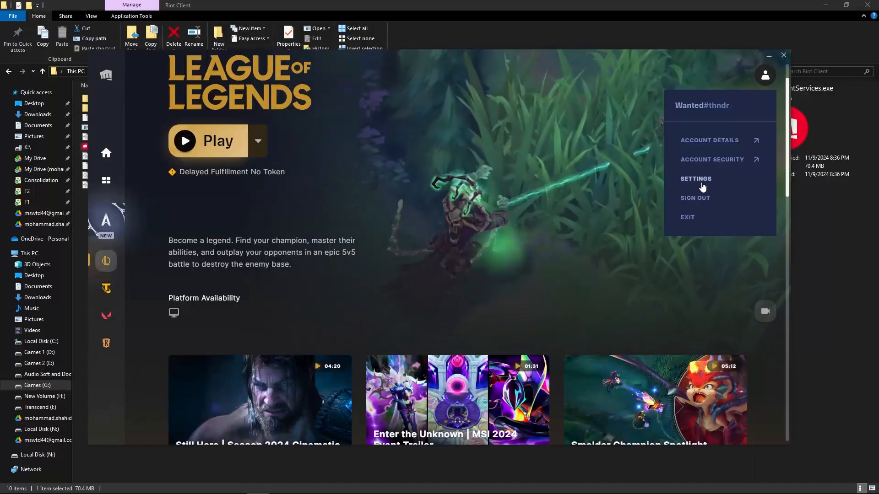
left_click(696, 178)
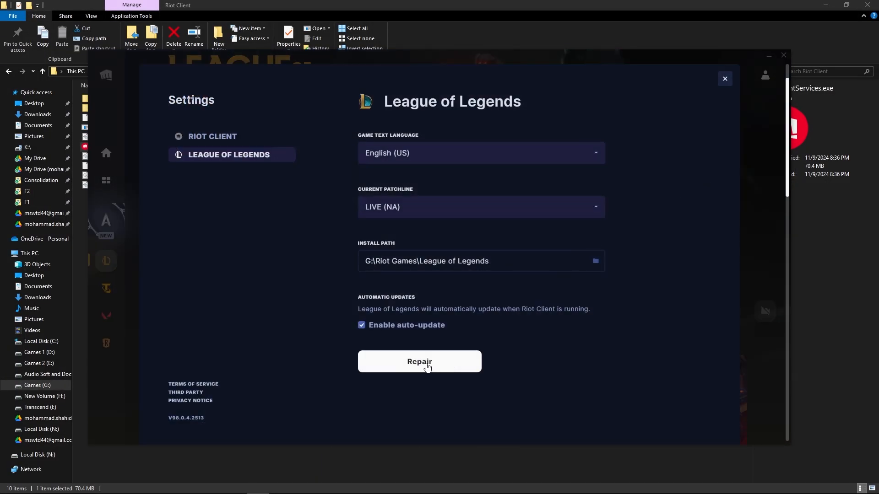
left_click(419, 362)
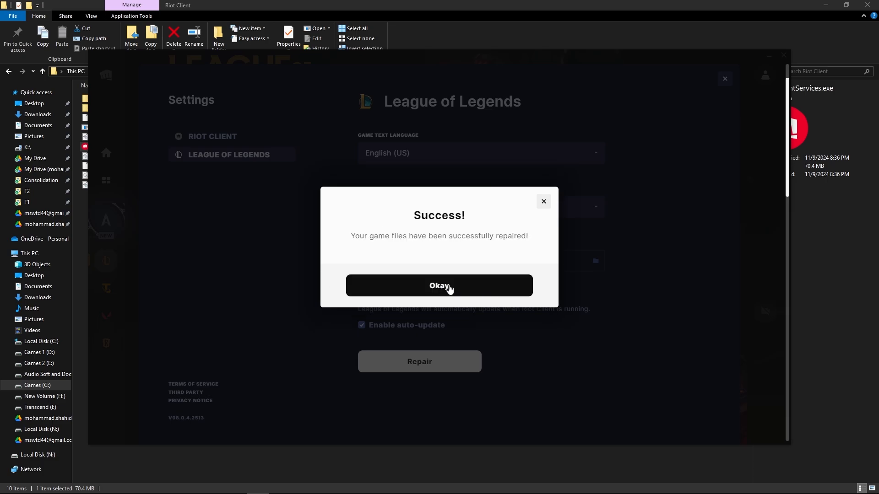
left_click(438, 286)
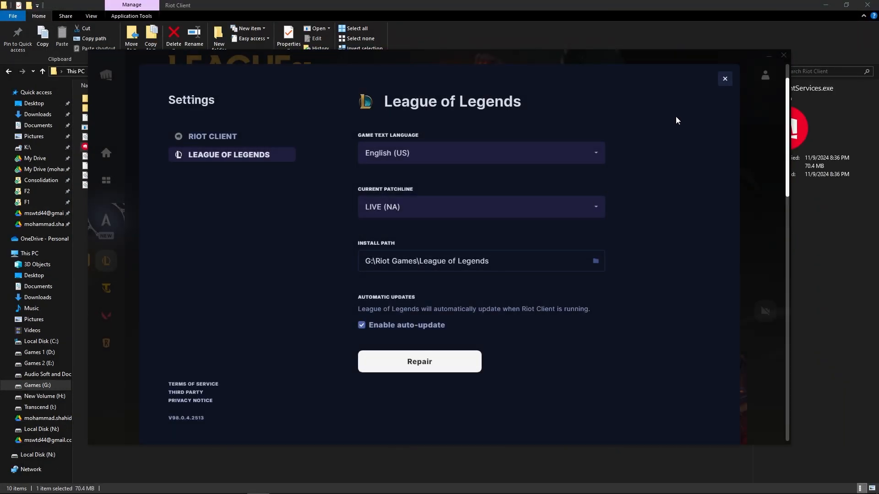
left_click(724, 79)
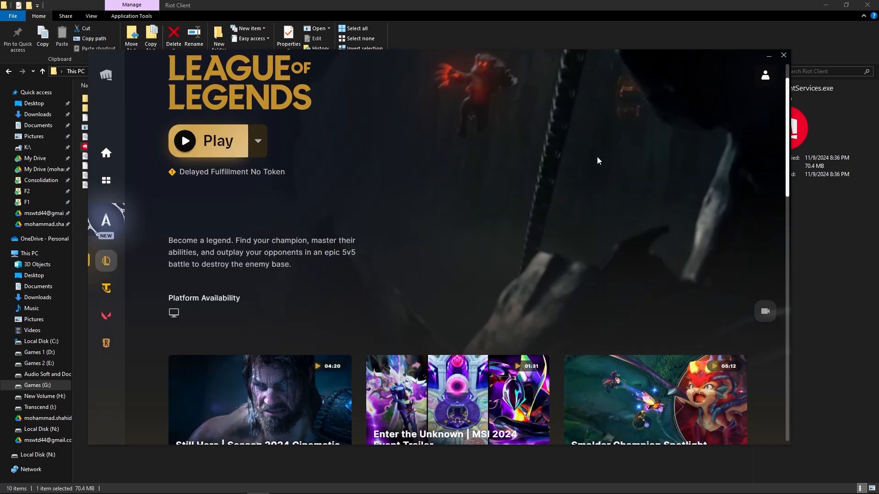